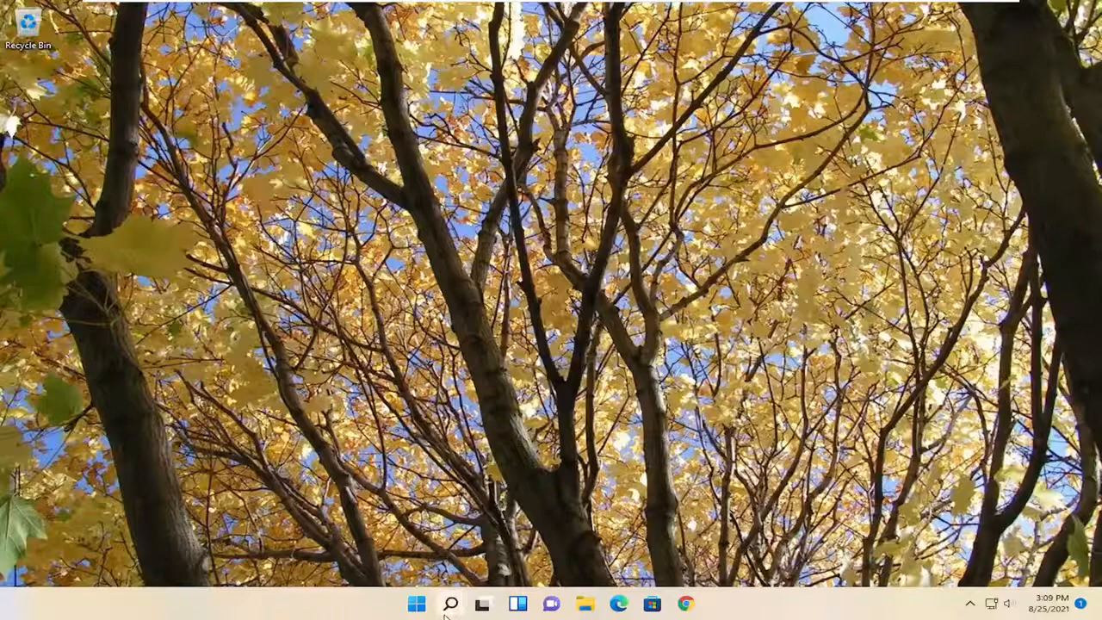
# Search for 'device manager' and open Device Manager
pyautogui.write('device manager')
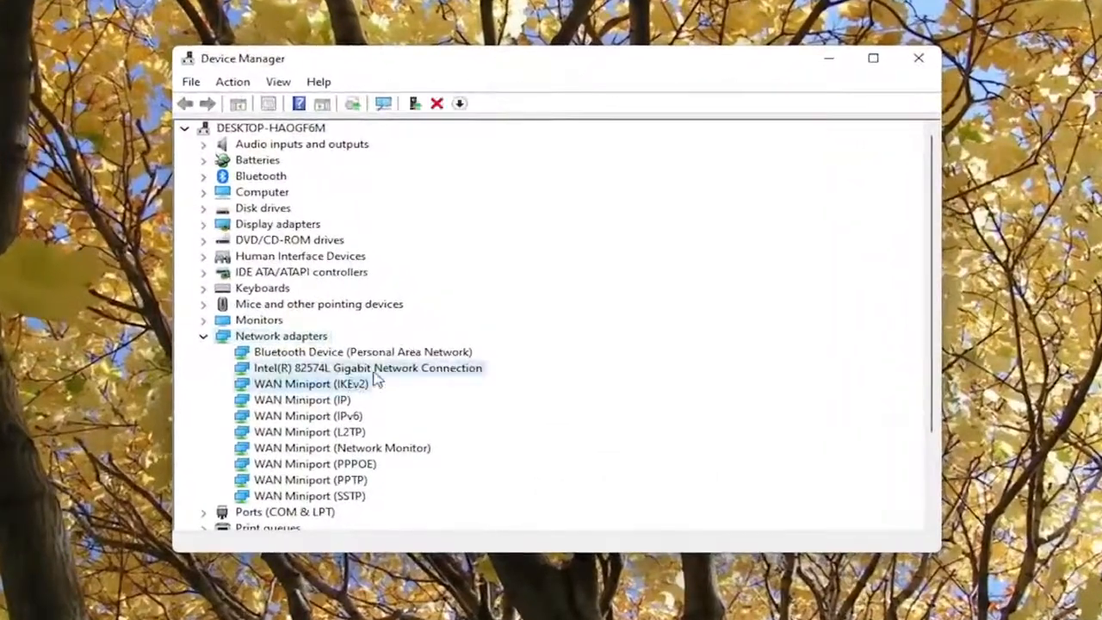
# Uninstall the Intel(R) 82574L Gigabit Network Connection adapter
pyautogui.click(367, 367)
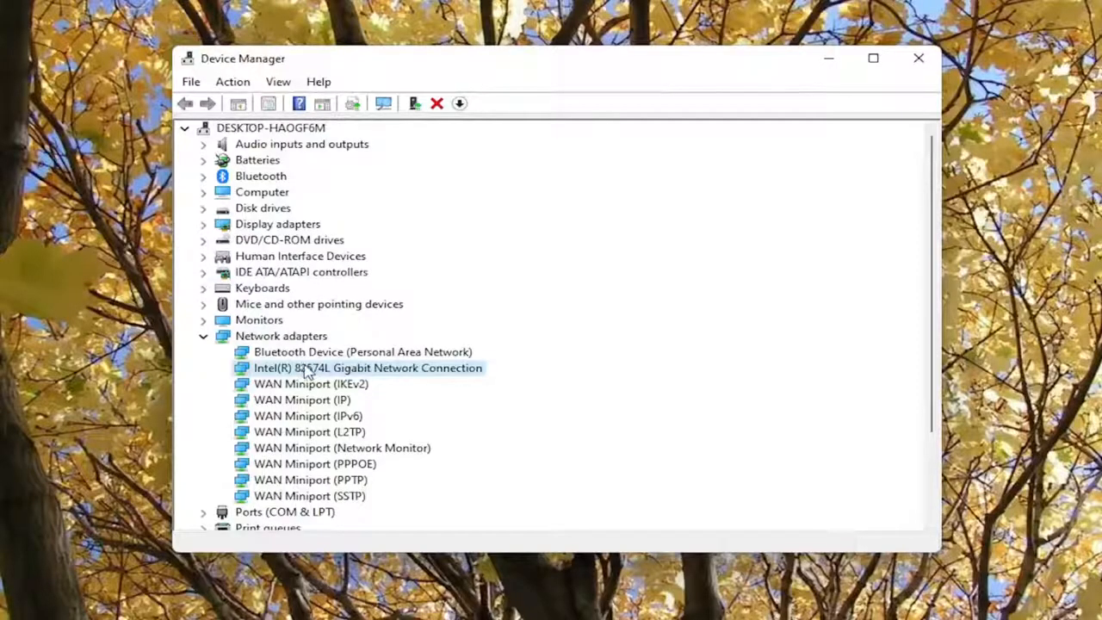
pyautogui.rightClick(368, 368)
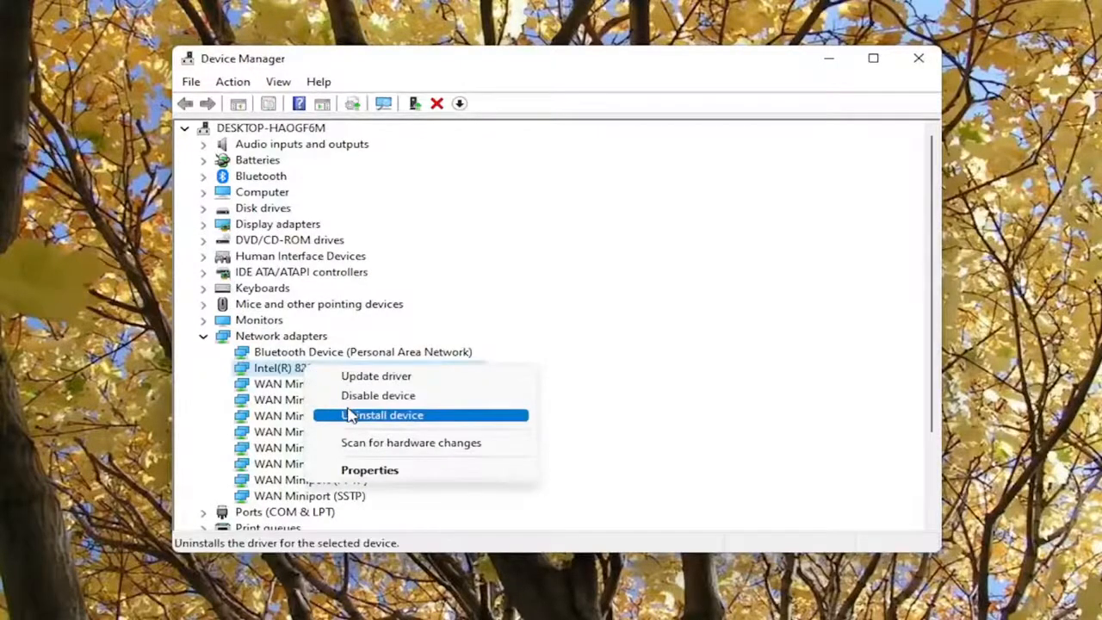
pyautogui.click(381, 415)
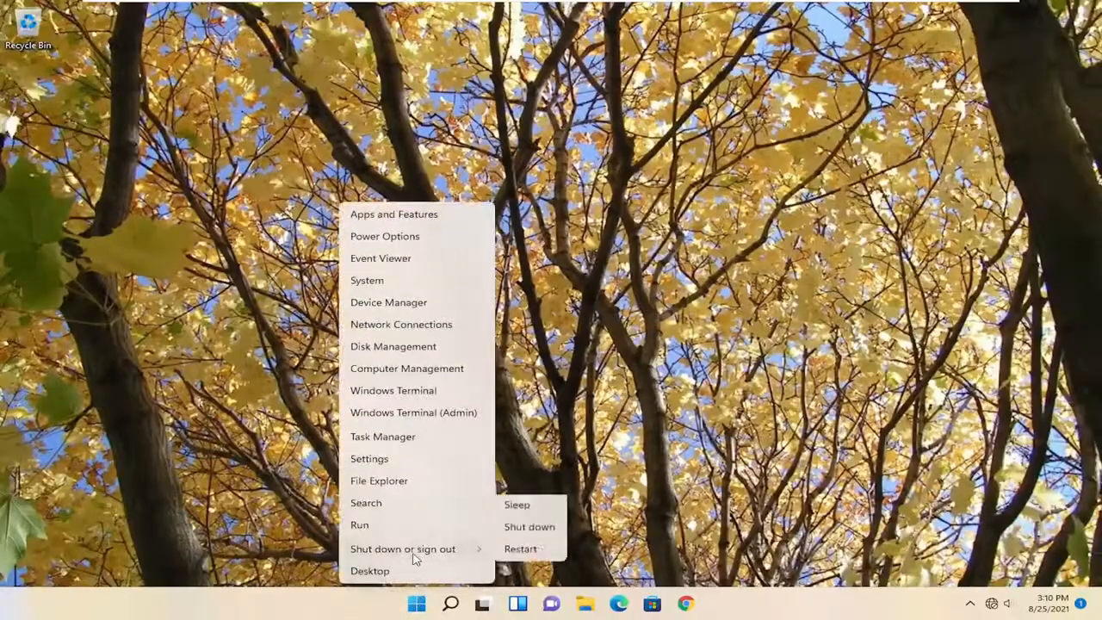
# Restart the computer and wait for the desktop to return
pyautogui.click(365, 503)
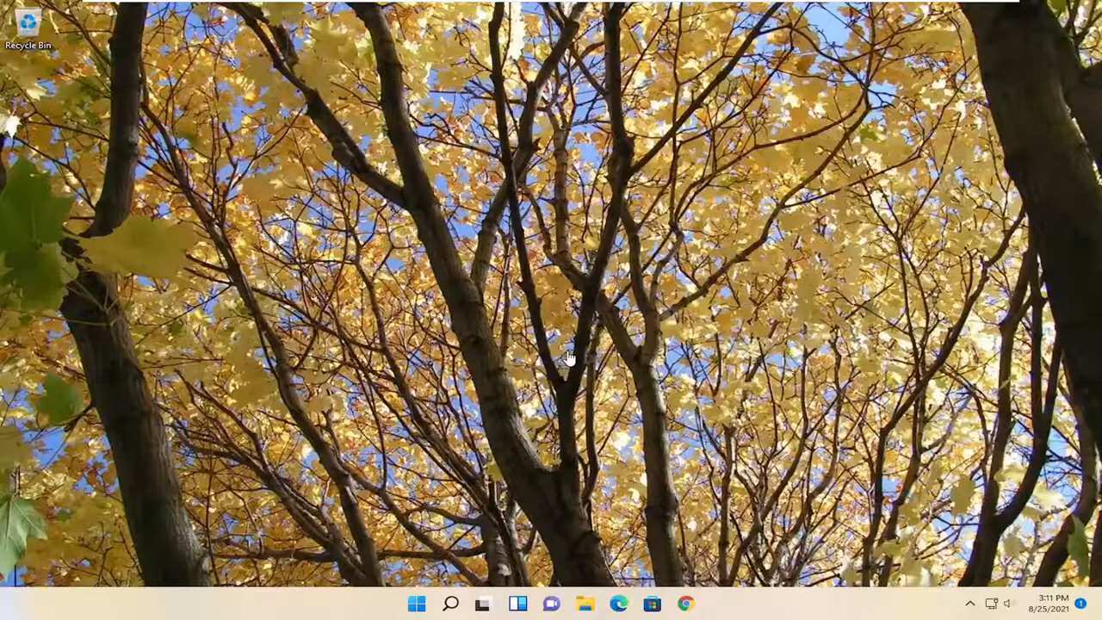
pyautogui.moveTo(169, 347)
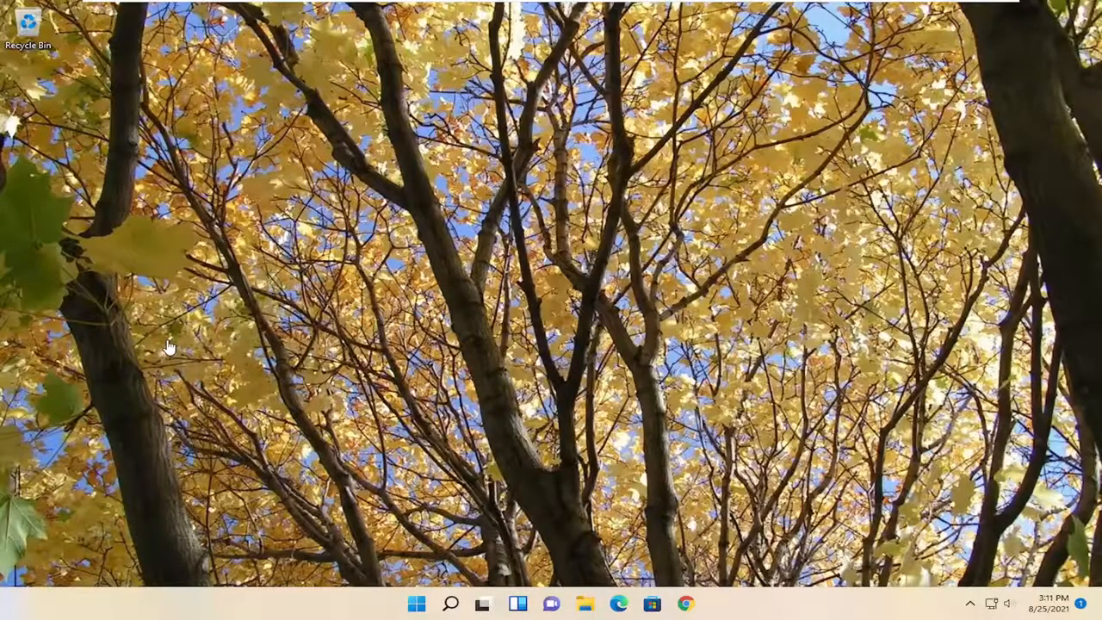
pyautogui.moveTo(293, 338)
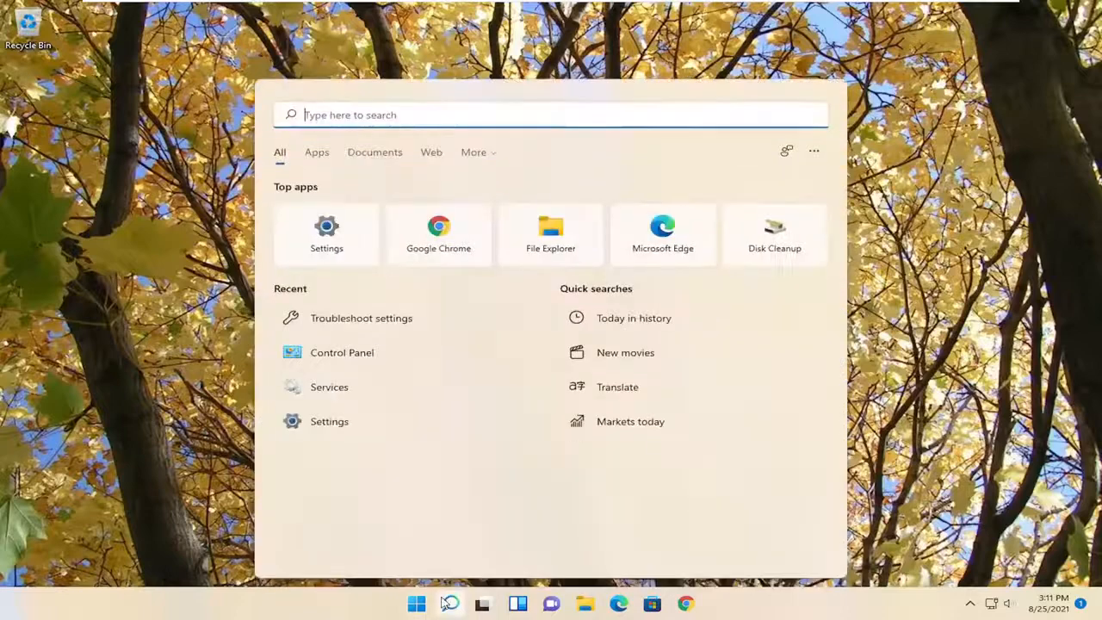
# Search for 'settings' and launch the Settings app
pyautogui.write('s')
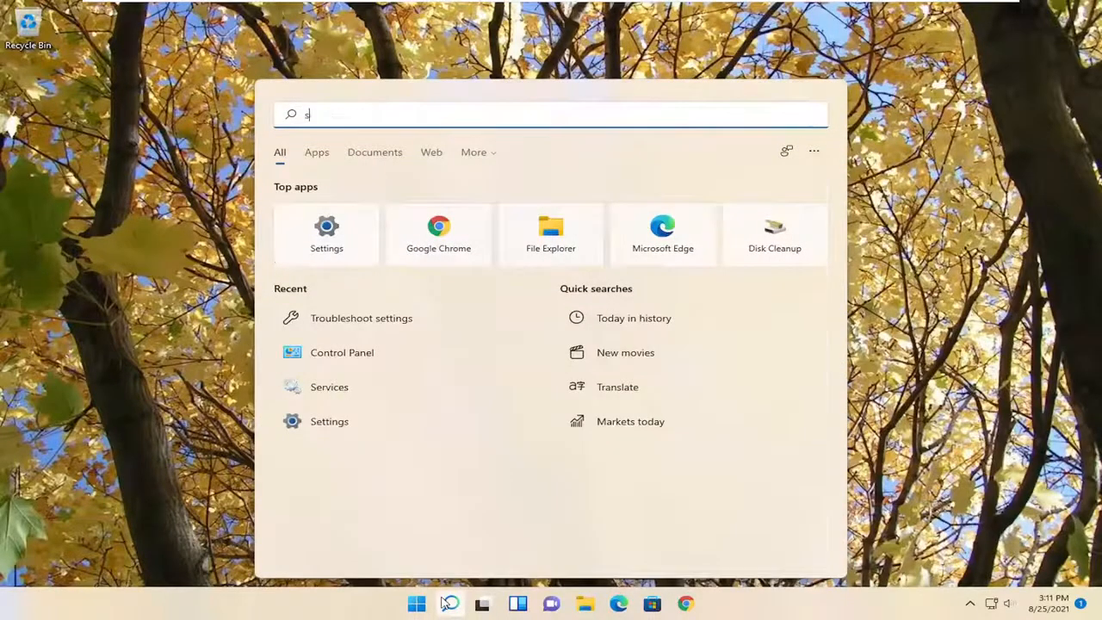
pyautogui.write('ettings')
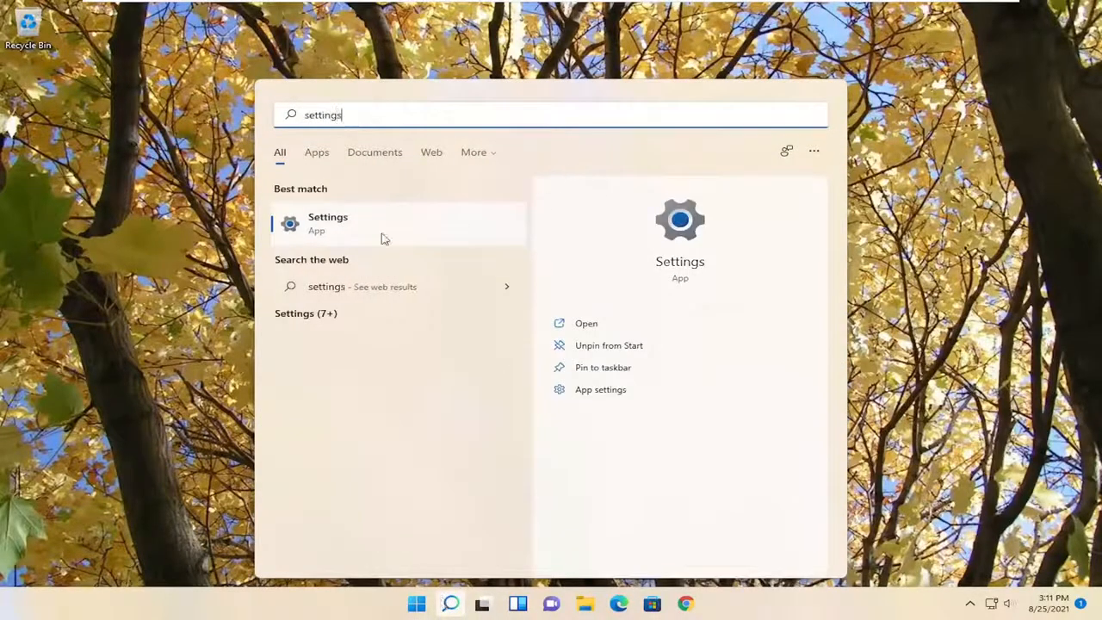
pyautogui.click(328, 222)
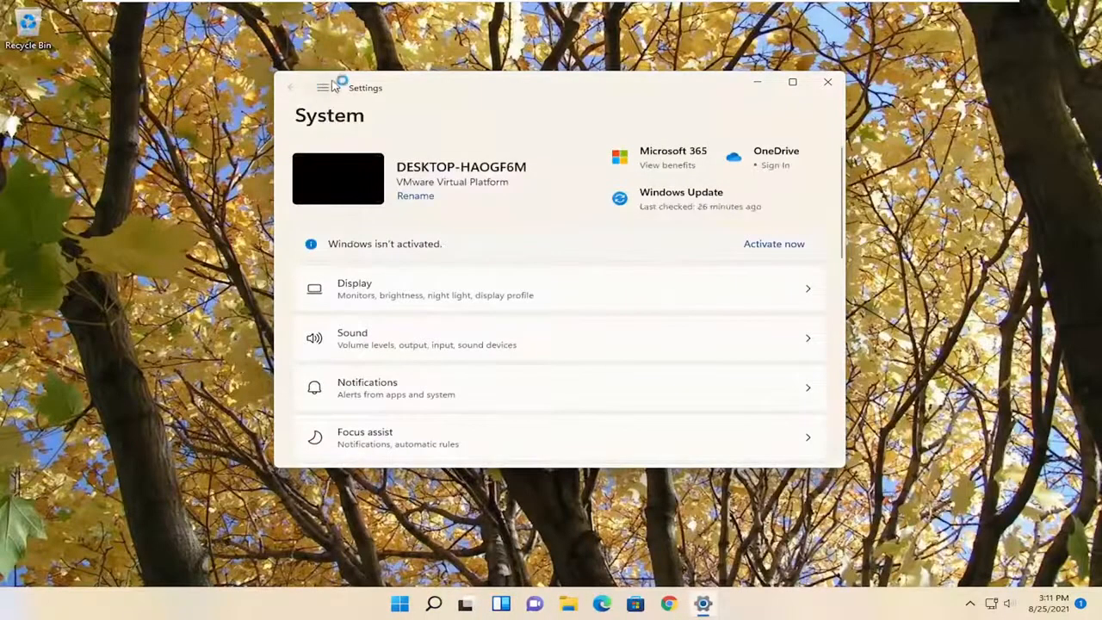
pyautogui.moveTo(325, 88)
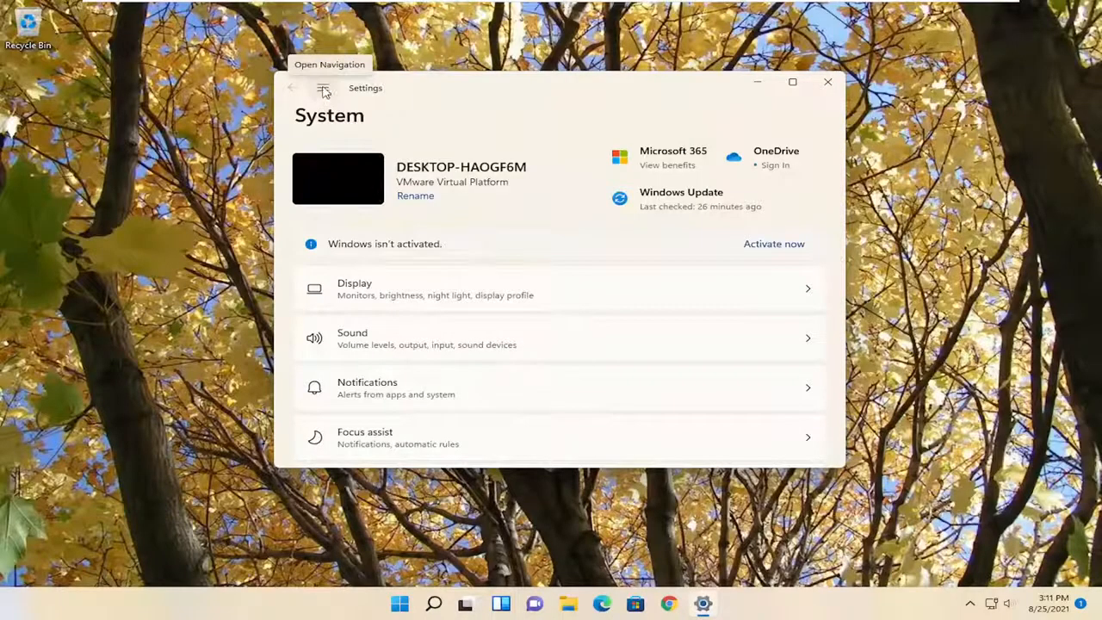
# Go to Network & internet > Advanced network settings
pyautogui.click(323, 87)
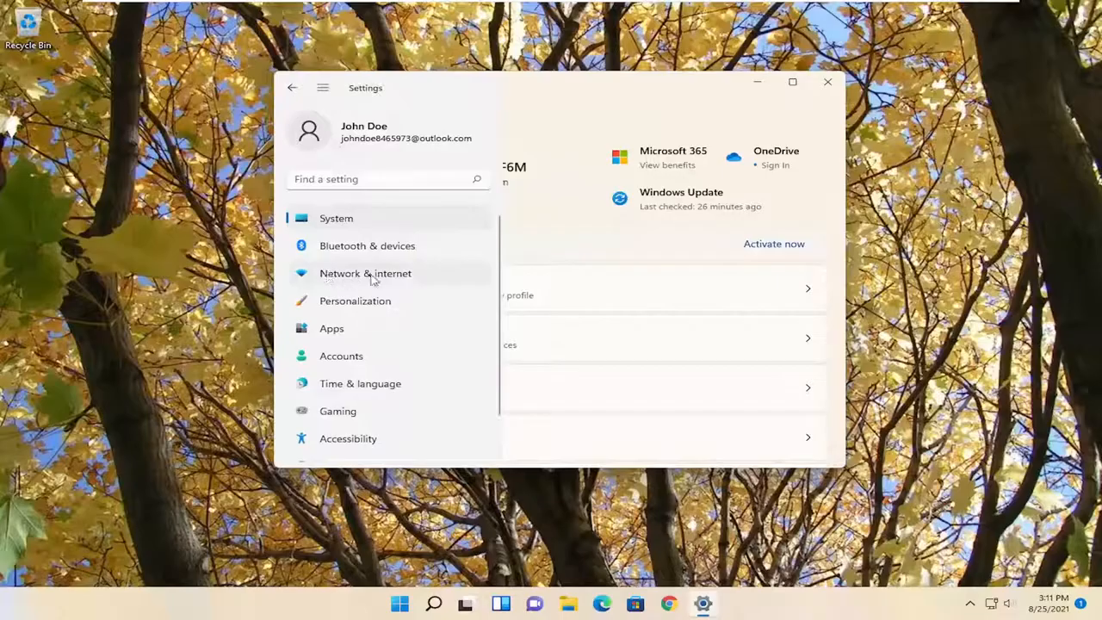
pyautogui.click(365, 273)
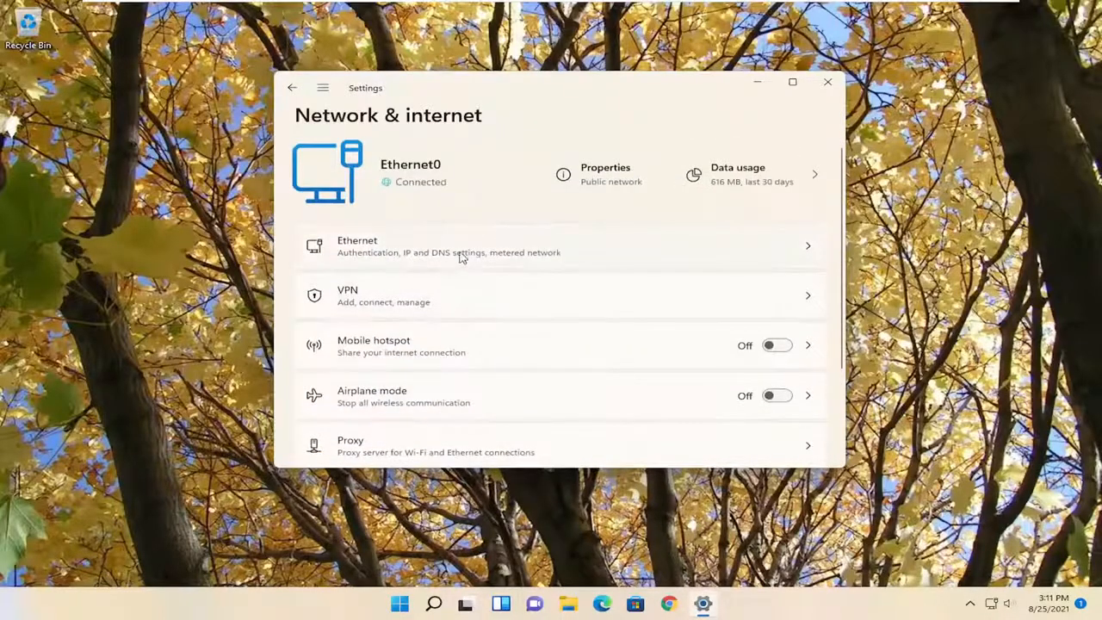
pyautogui.scroll(-3)
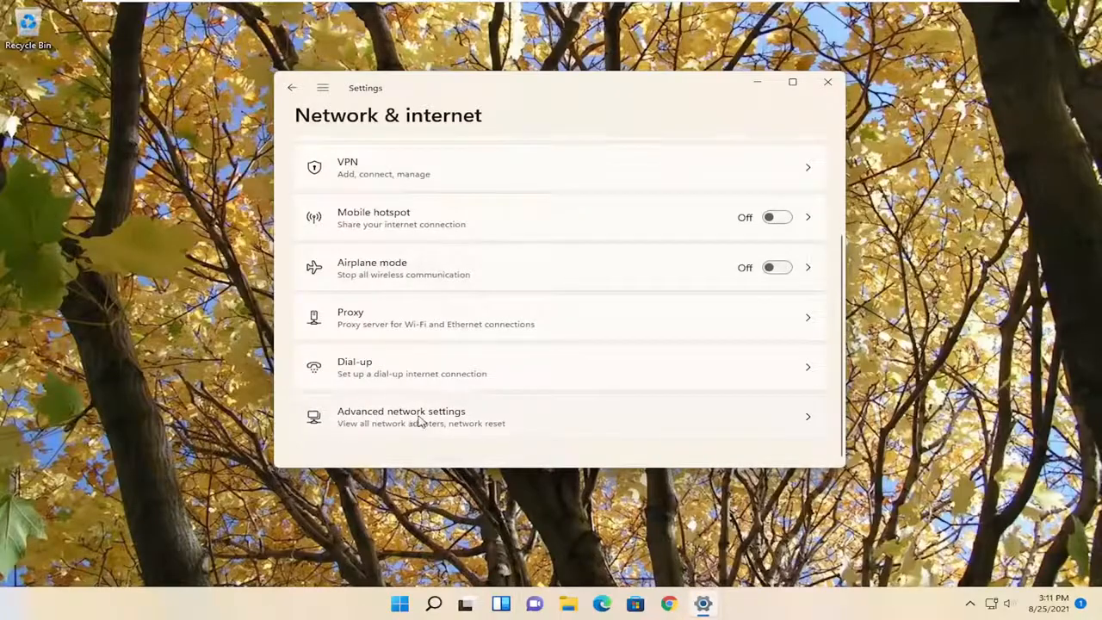
pyautogui.click(401, 417)
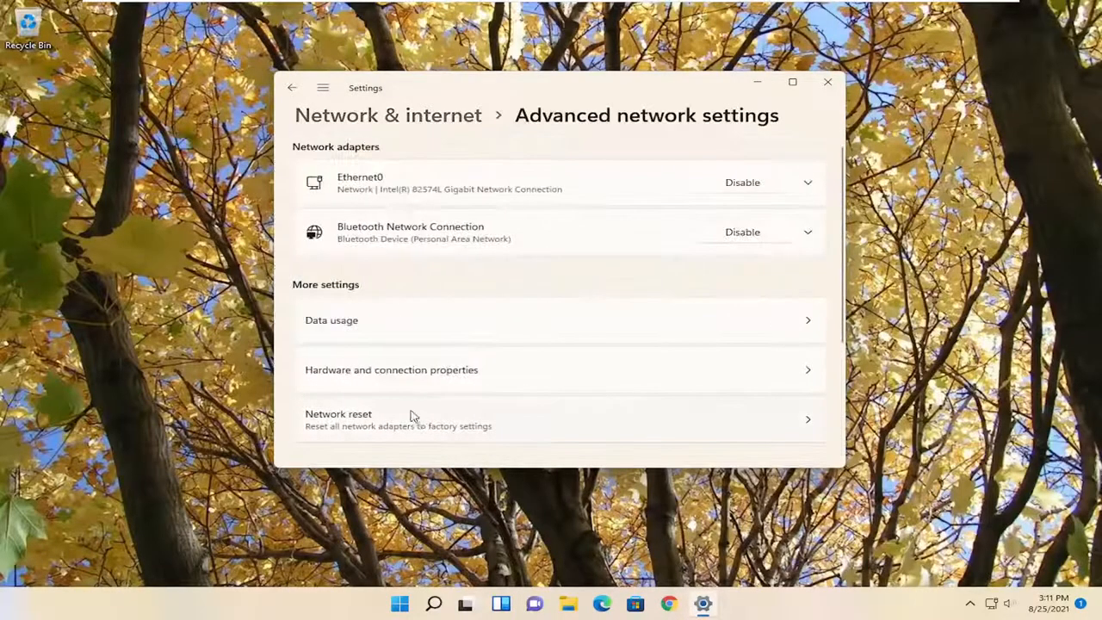
# Scroll down under More settings to open Network reset
pyautogui.scroll(-3)
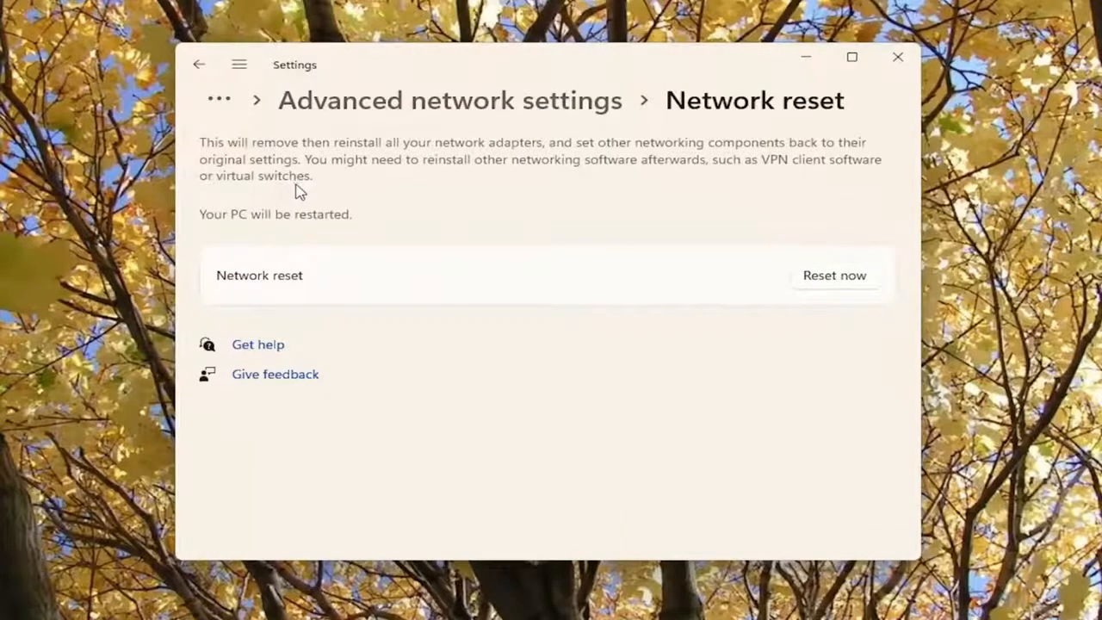
pyautogui.moveTo(303, 191)
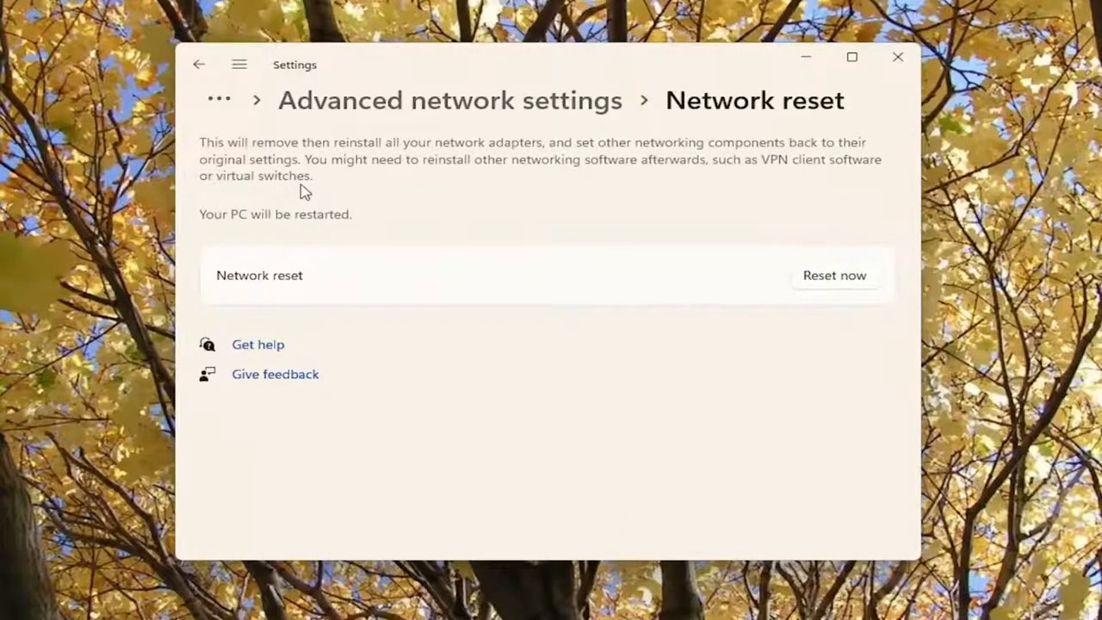
pyautogui.moveTo(752, 201)
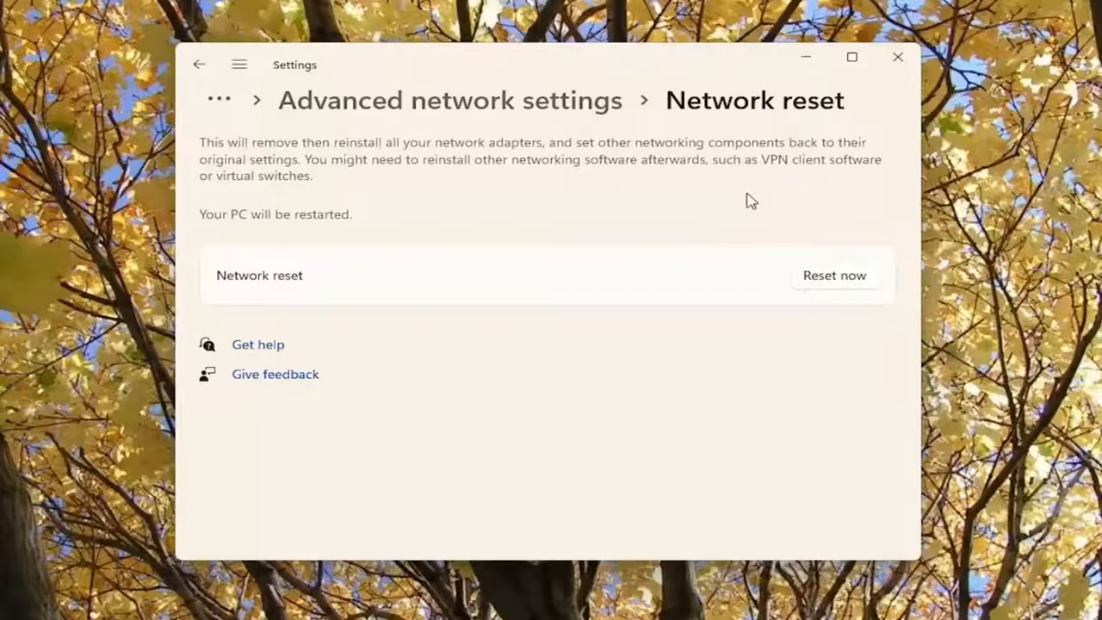
pyautogui.moveTo(254, 237)
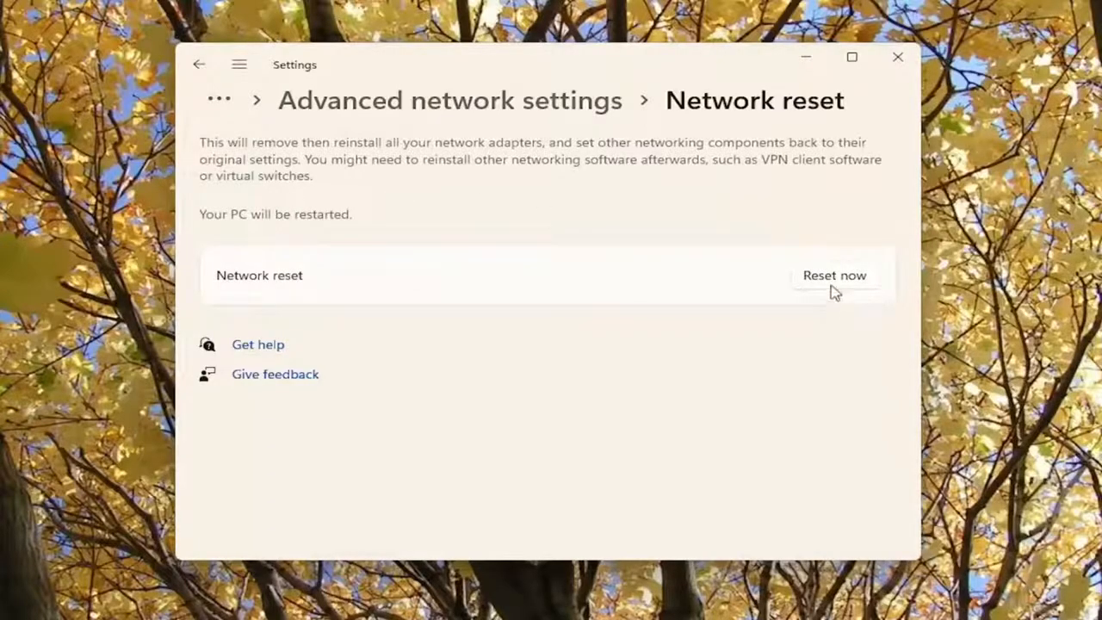
# Reset the network settings, confirm with Yes, and dismiss the shutdown notice
pyautogui.click(833, 275)
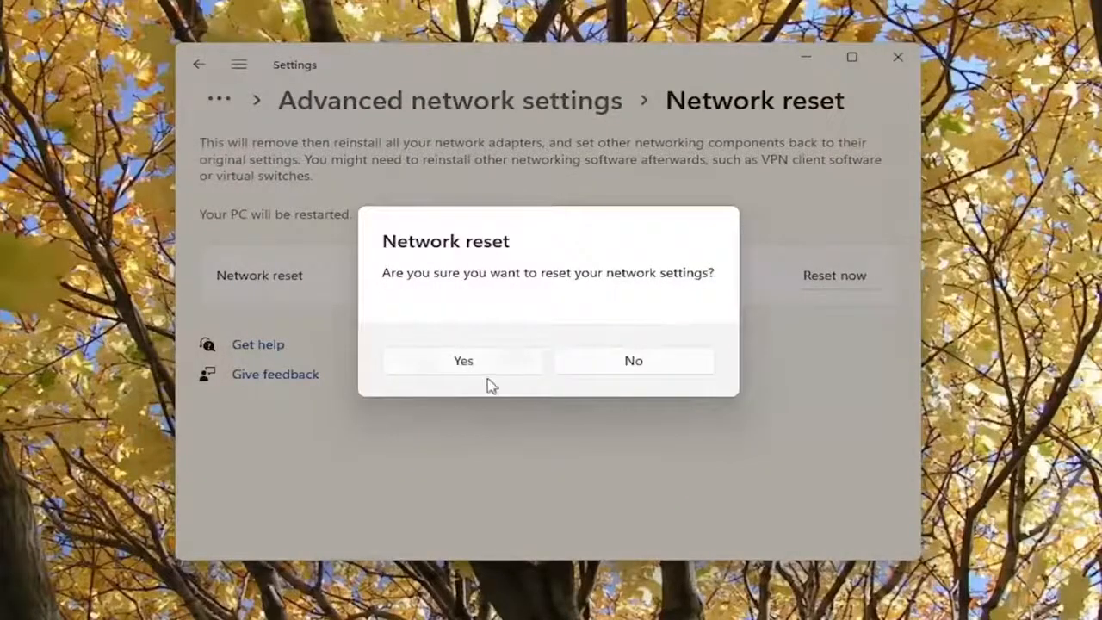
pyautogui.click(634, 360)
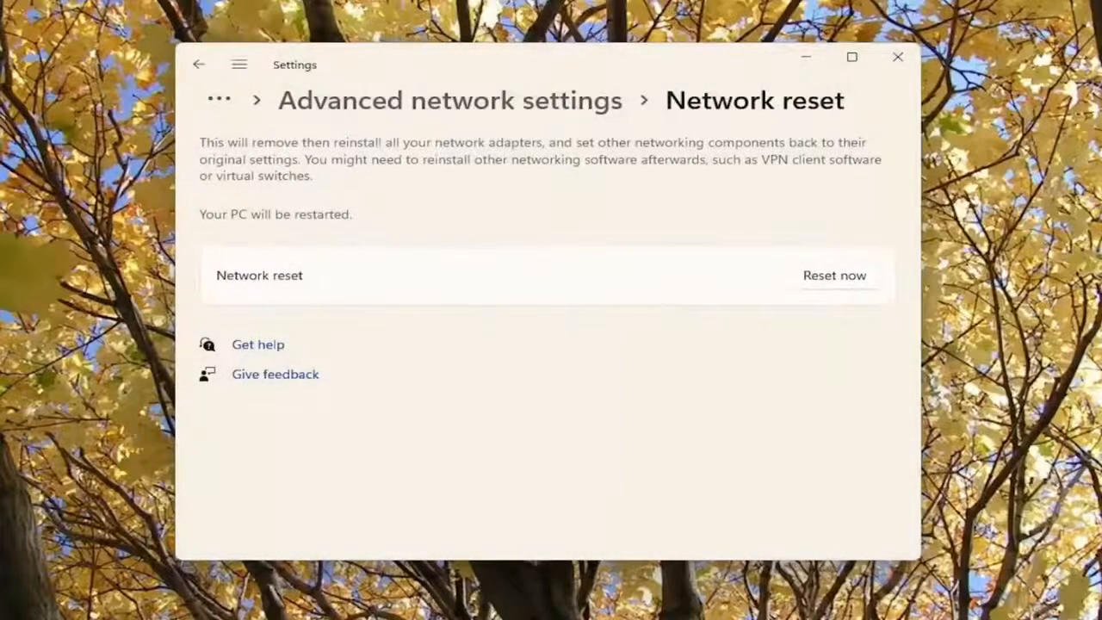
pyautogui.click(834, 275)
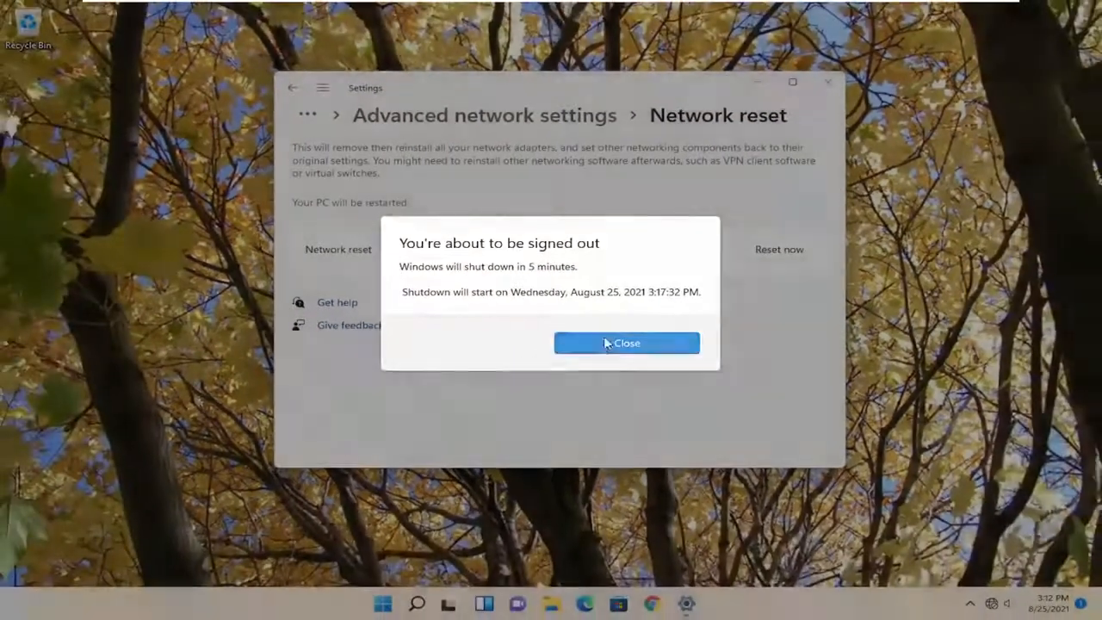
pyautogui.click(626, 343)
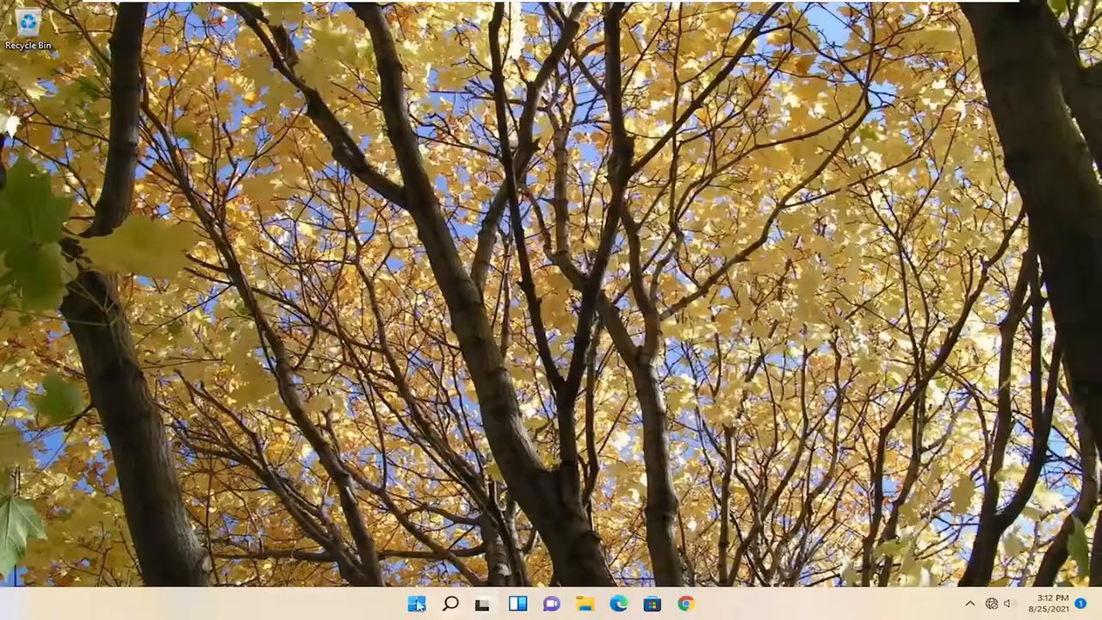